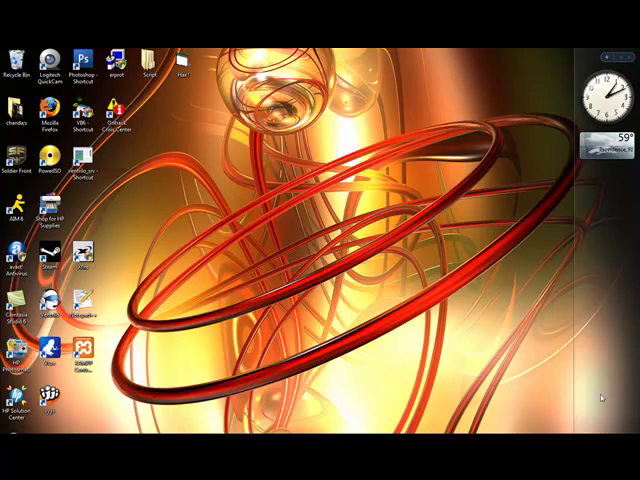
pyautogui.moveTo(508, 180)
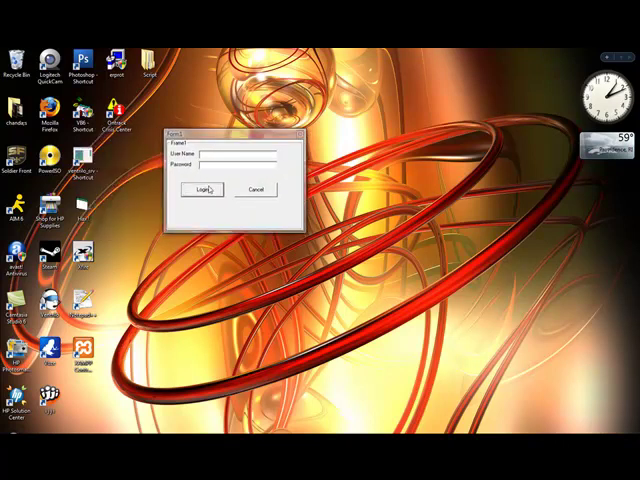
# Submit the empty login form and dismiss the 'Invalid Password, try again!' warning.
pyautogui.click(202, 188)
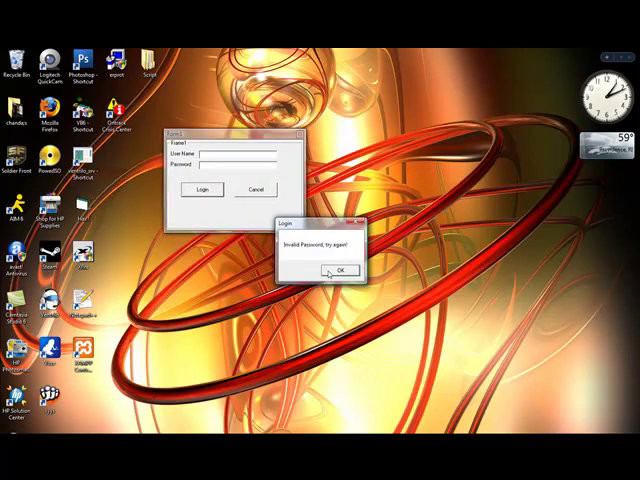
pyautogui.click(338, 270)
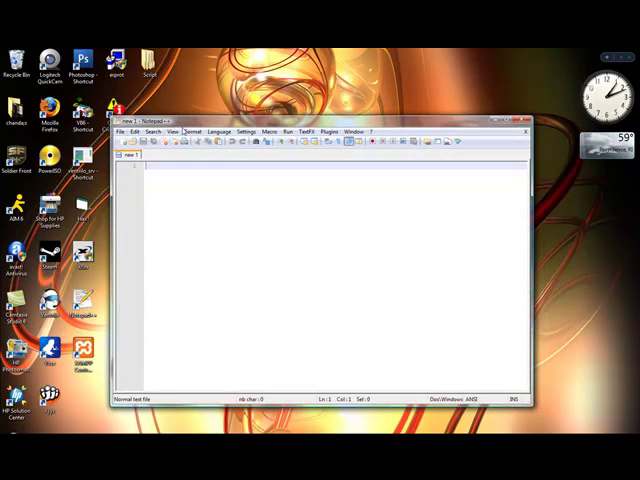
pyautogui.click(192, 132)
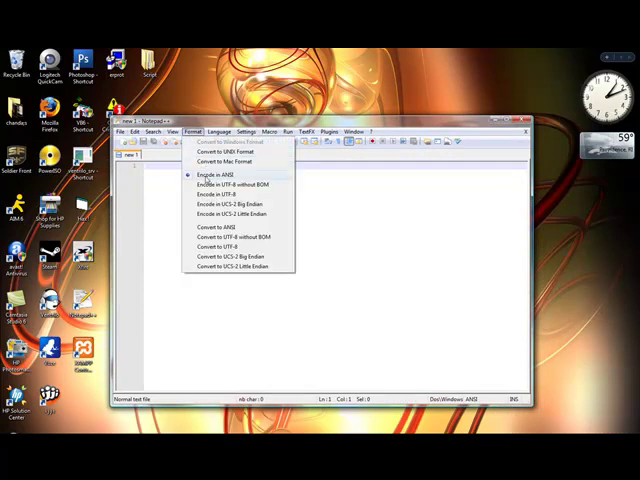
pyautogui.moveTo(216, 184)
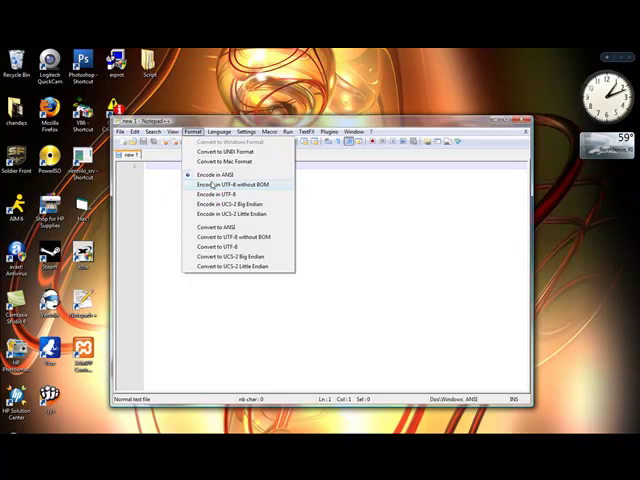
pyautogui.click(216, 132)
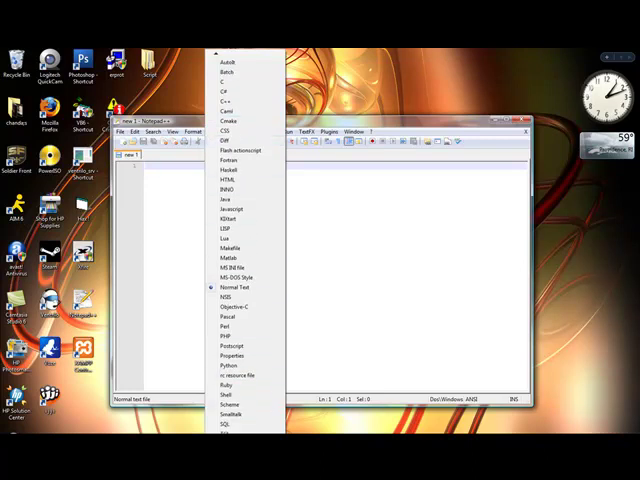
pyautogui.scroll(-3)
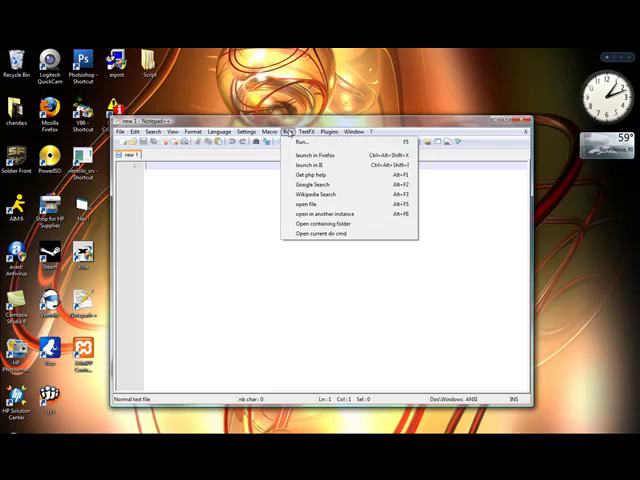
pyautogui.moveTo(310, 156)
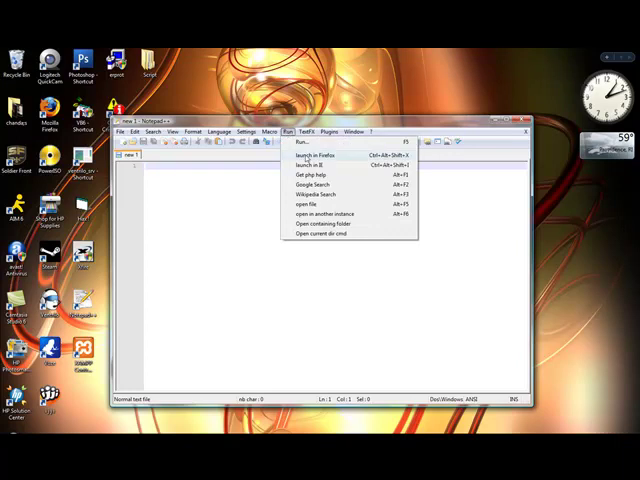
pyautogui.moveTo(310, 176)
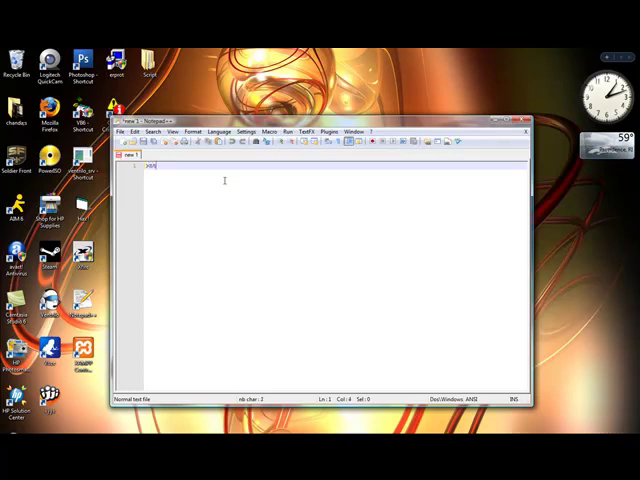
# Write <html>, <header>Hi</header>, <body>Owed</body> and </html> on separate lines.
pyautogui.write('<html>')
pyautogui.write('<header>')
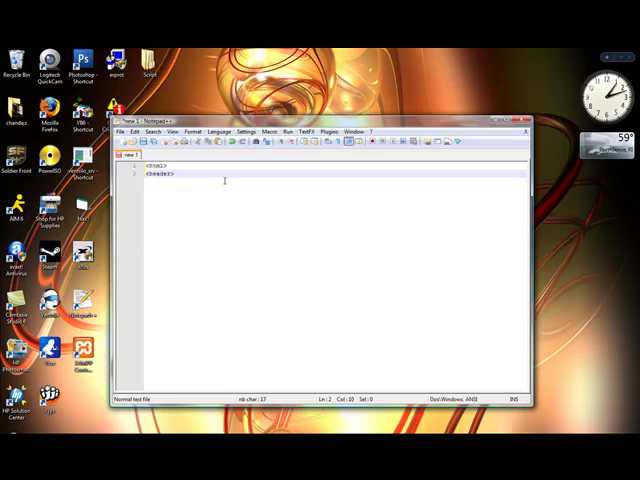
pyautogui.write('Hi <')
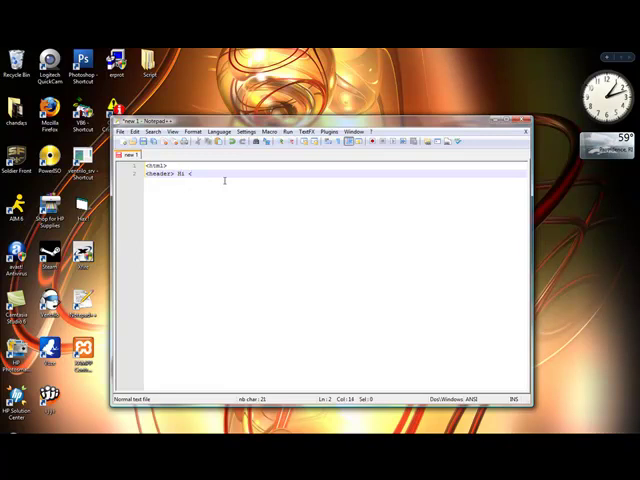
pyautogui.write('/header>')
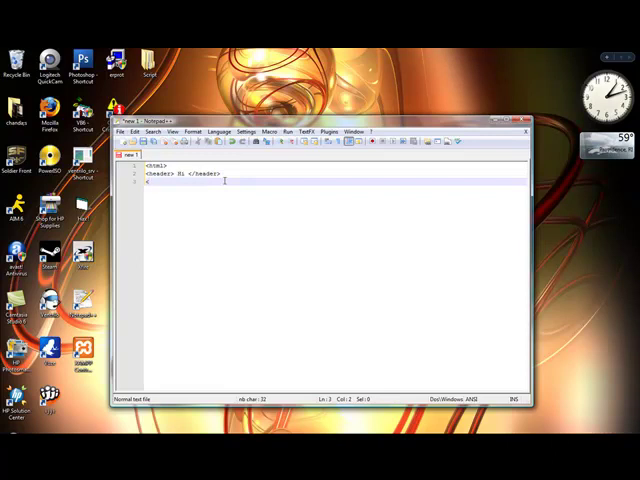
pyautogui.write('<body>')
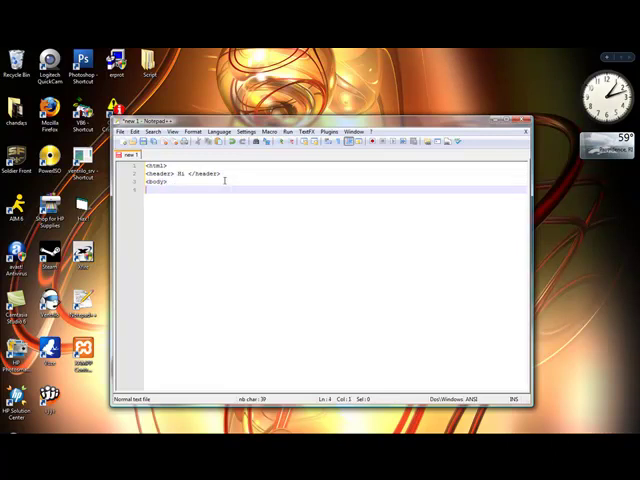
pyautogui.write('Owed')
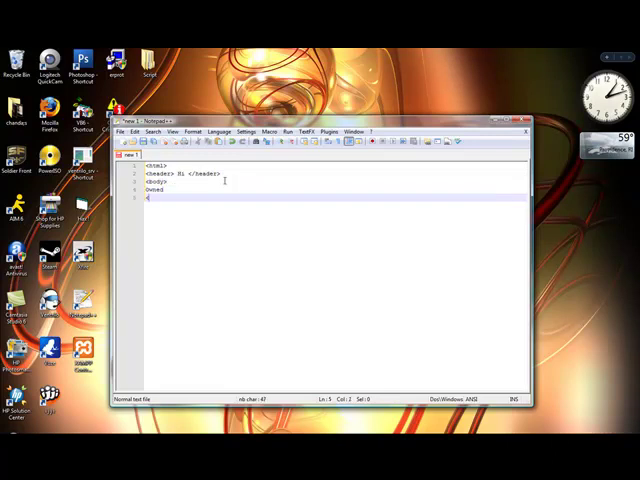
pyautogui.write('</body>')
pyautogui.write('</html>')
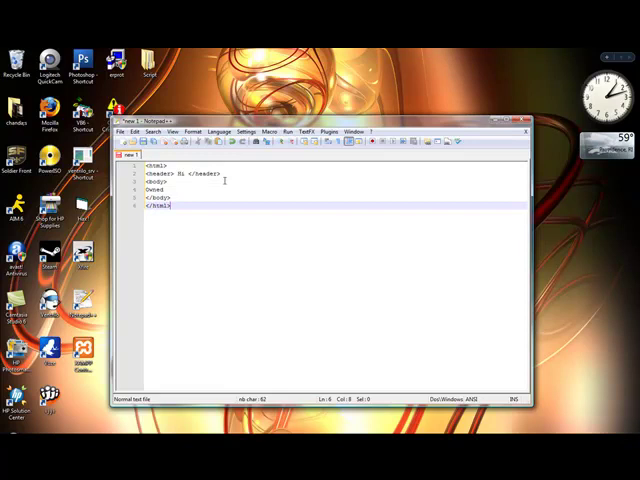
# Launch the unsaved page in Firefox, get File Not Found, and return to the editor.
pyautogui.click(288, 132)
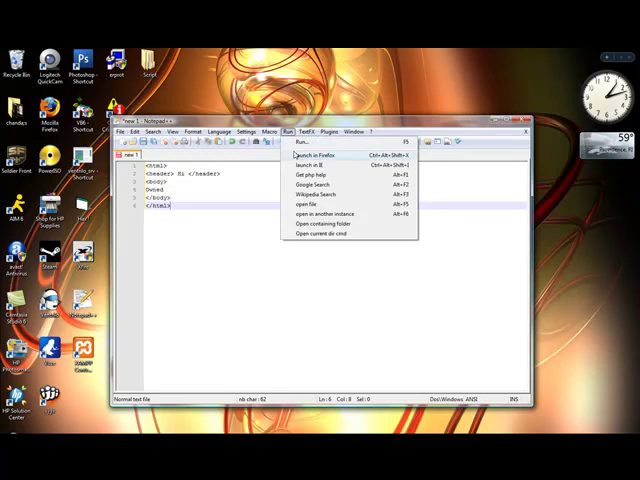
pyautogui.click(312, 154)
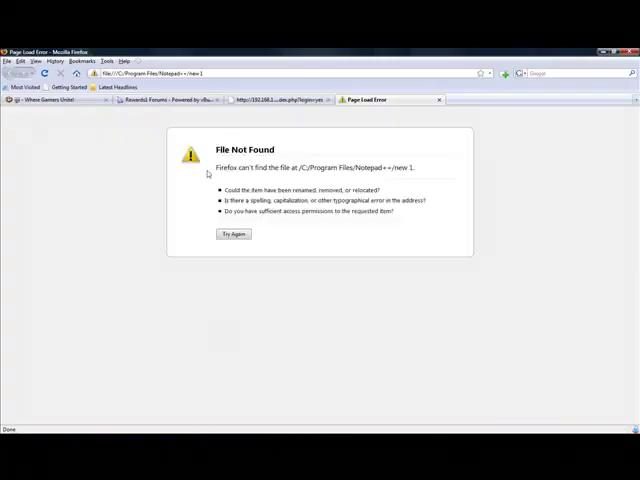
pyautogui.moveTo(266, 310)
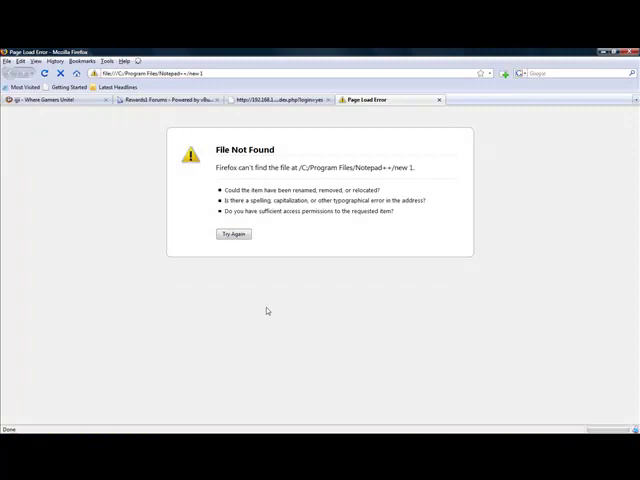
pyautogui.click(120, 132)
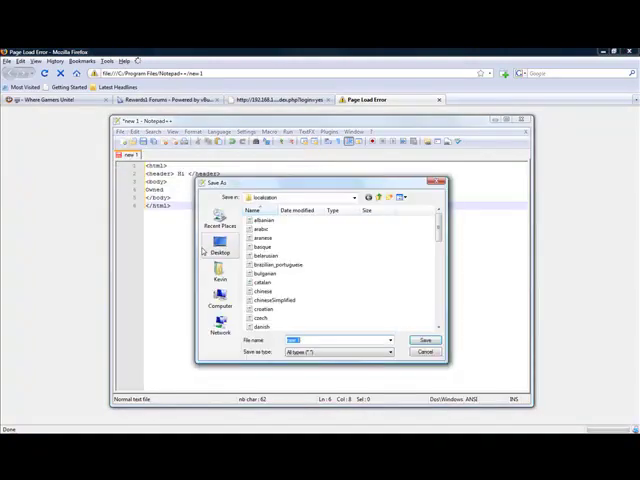
# Save the page to the Desktop as a Hyper Text Markup Language file.
pyautogui.click(218, 252)
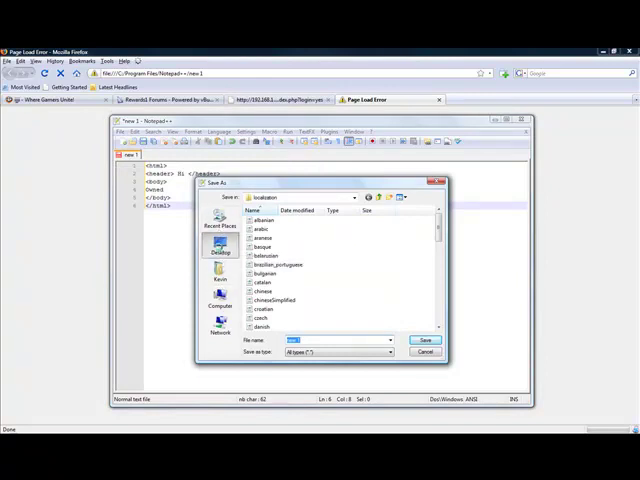
pyautogui.click(388, 352)
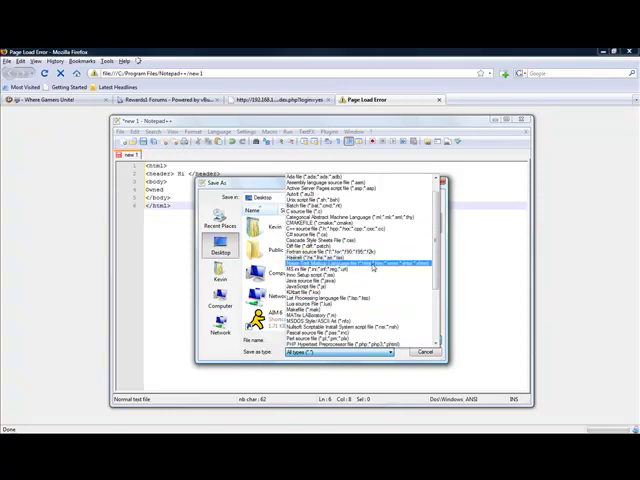
pyautogui.click(416, 352)
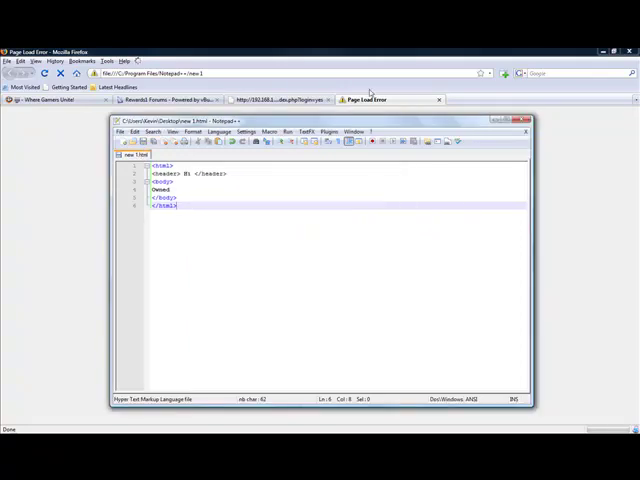
# Launch the saved page in Firefox twice until it renders 'Hi Owed'.
pyautogui.click(288, 132)
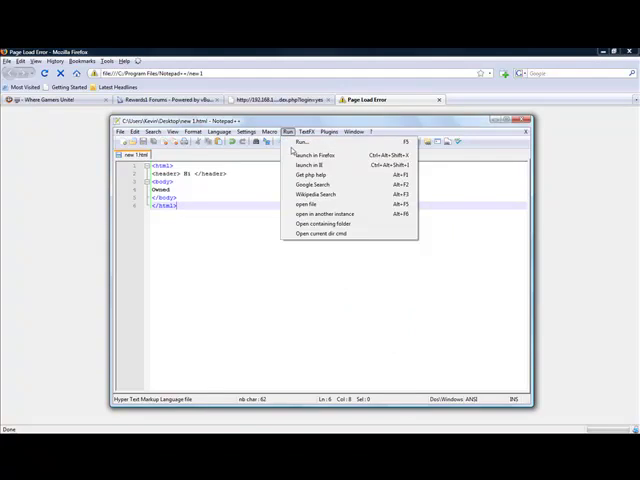
pyautogui.click(312, 156)
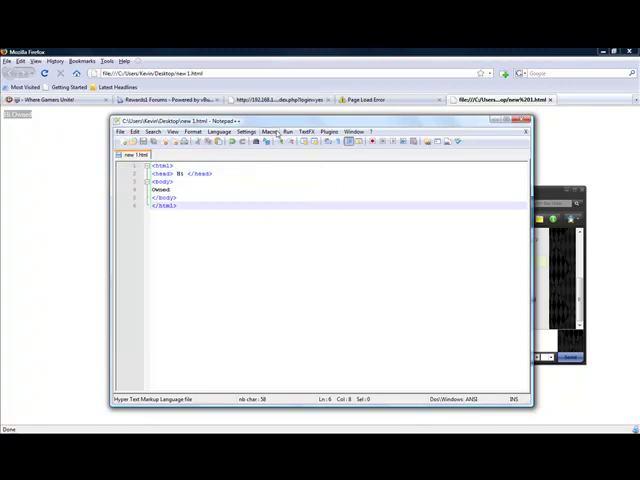
pyautogui.click(288, 132)
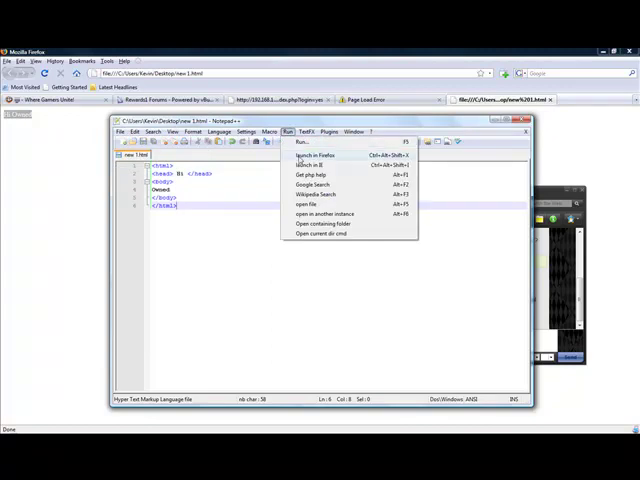
pyautogui.click(312, 154)
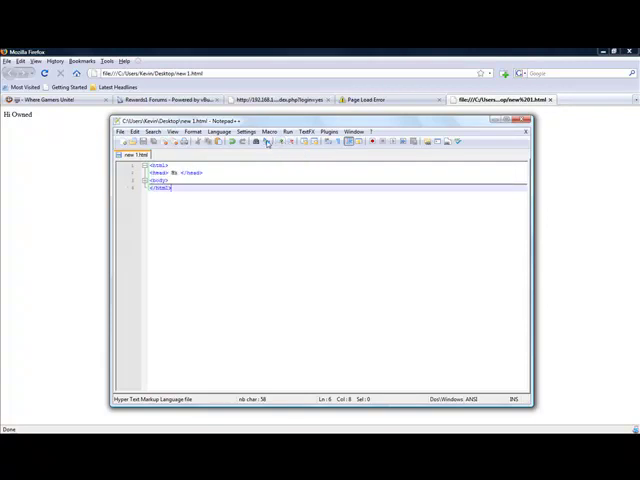
pyautogui.moveTo(318, 140)
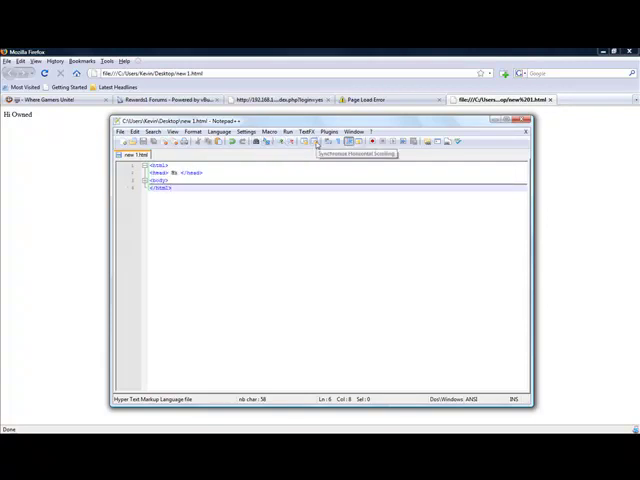